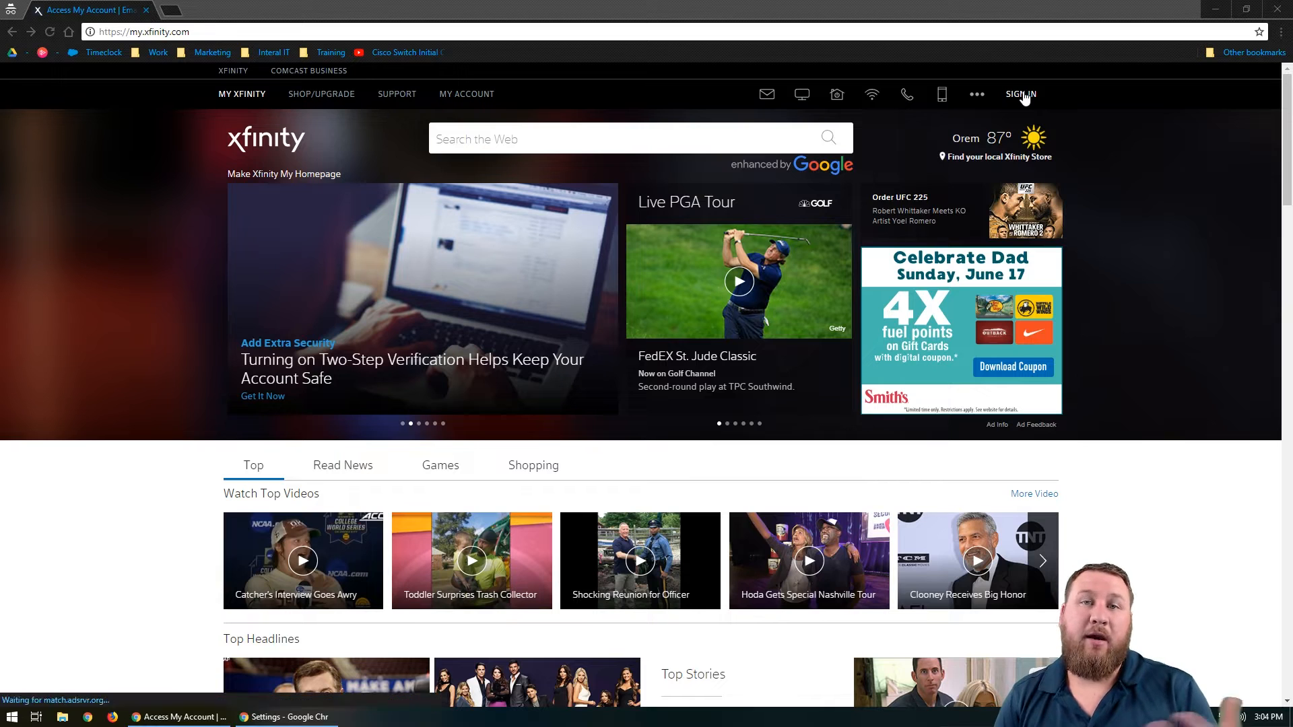
mouse_move(1019, 94)
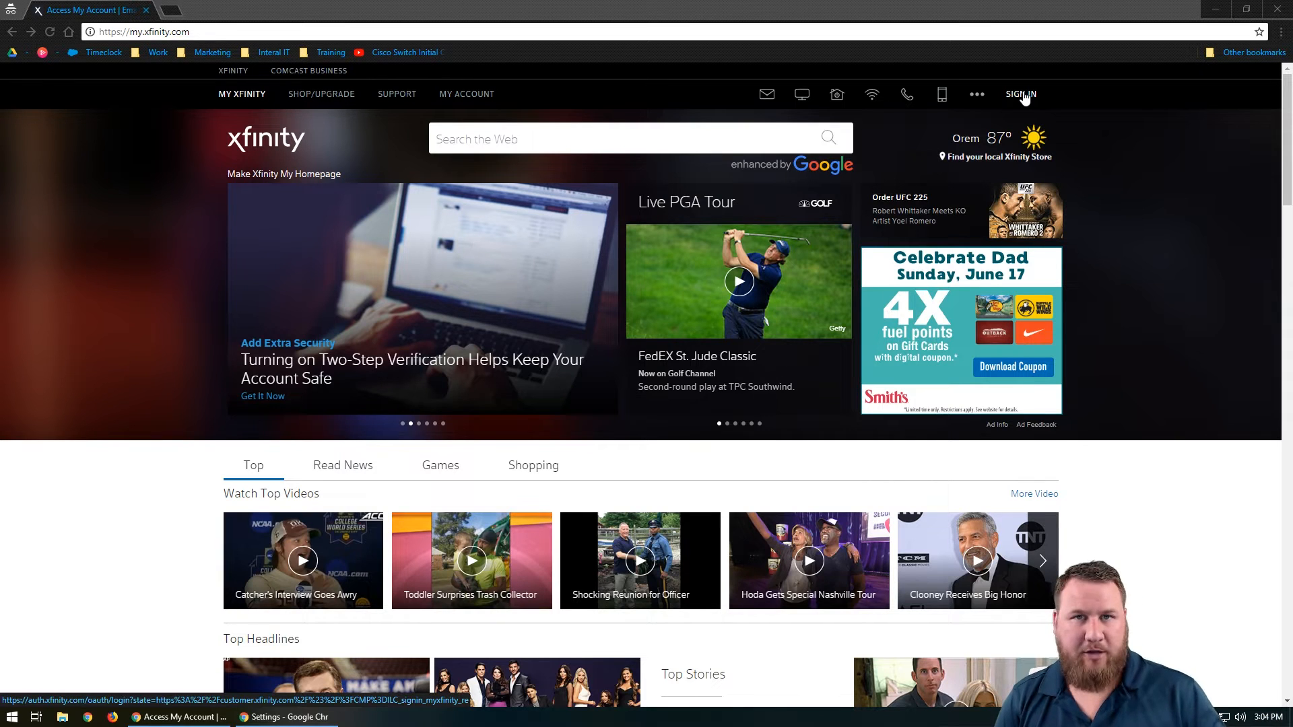
Go to the Xfinity sign-in page and choose the forgot-password link
click(1019, 94)
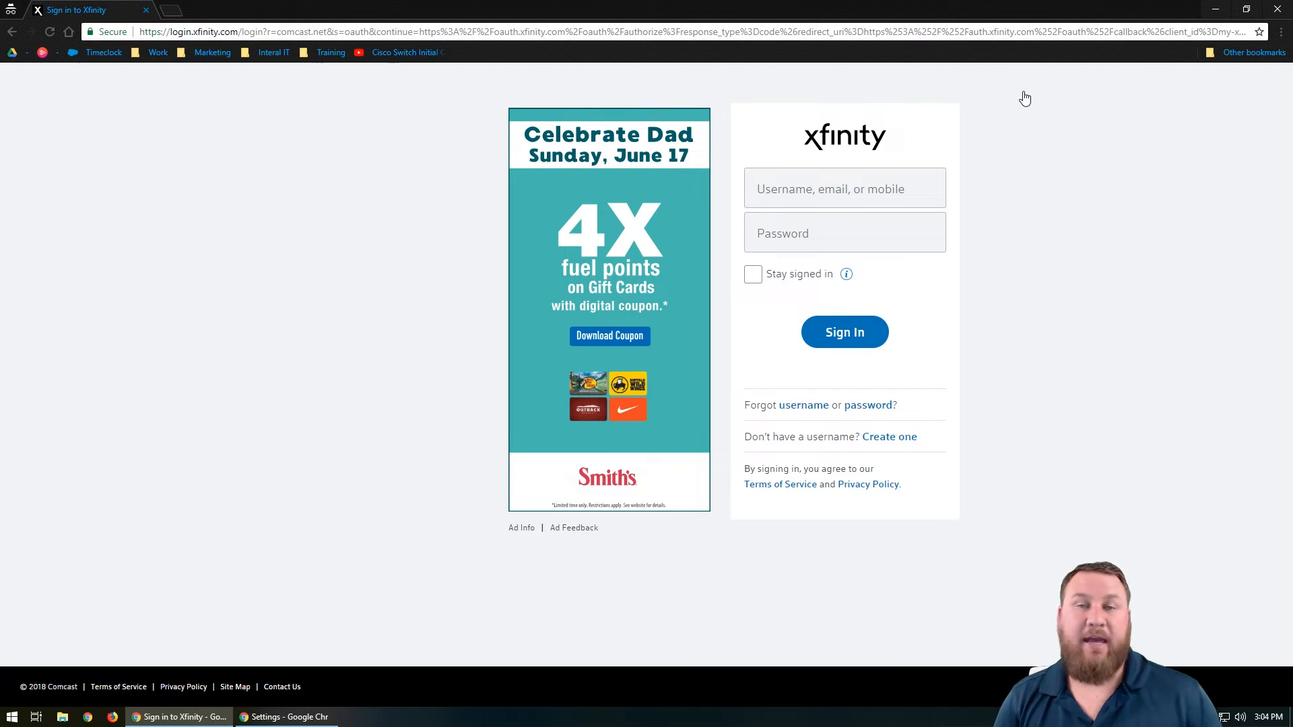
mouse_move(1039, 145)
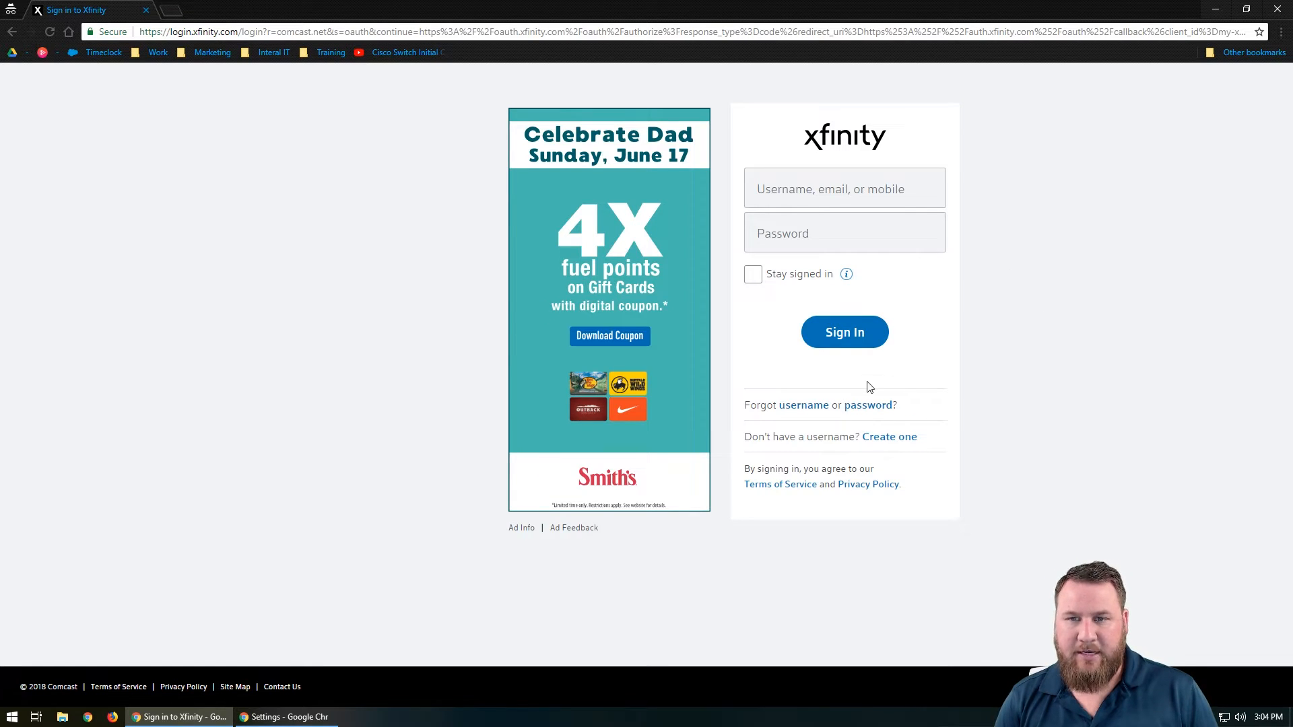
mouse_move(880, 393)
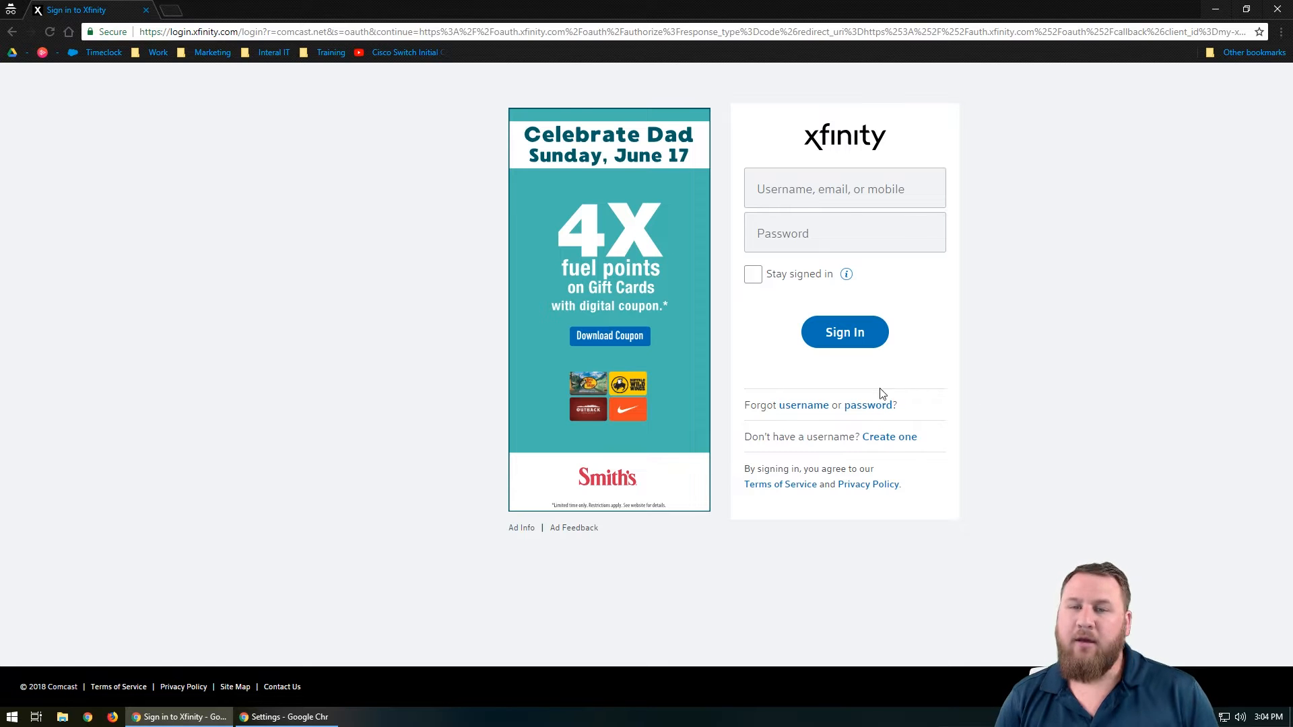
click(867, 405)
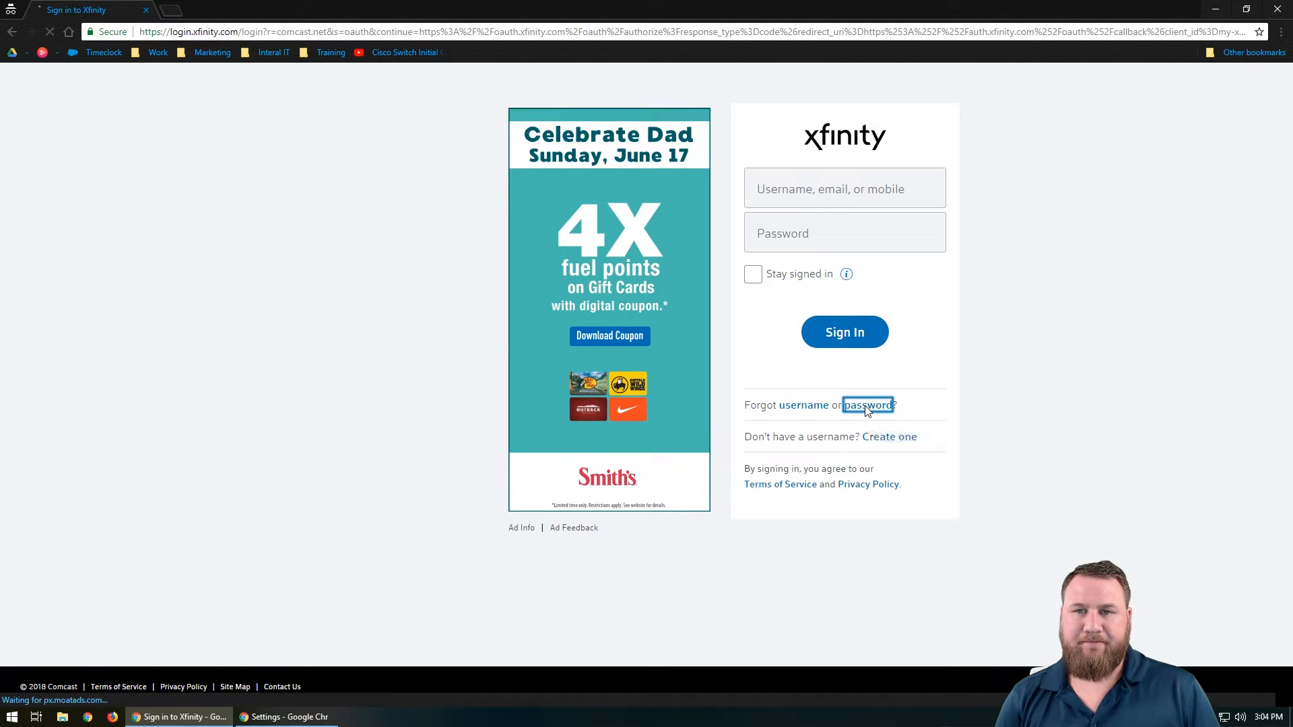
Enter the Xfinity username on the Reset your password page
click(868, 405)
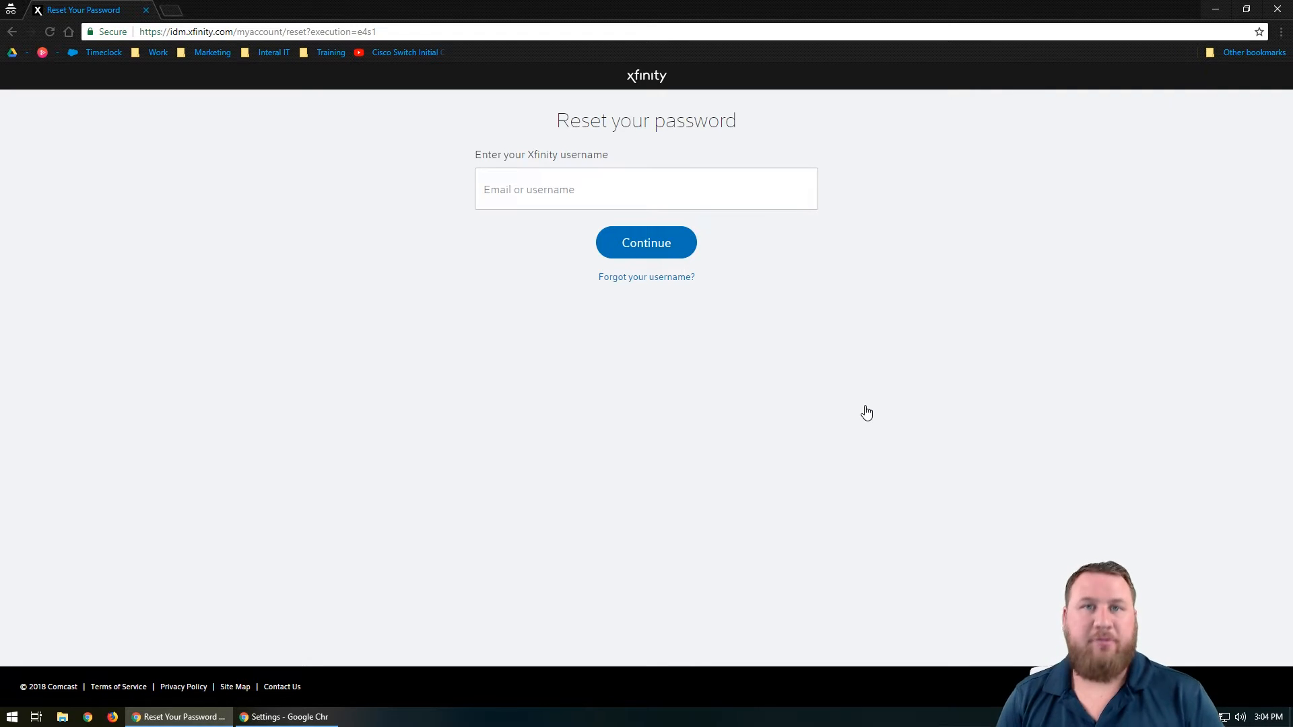
click(645, 188)
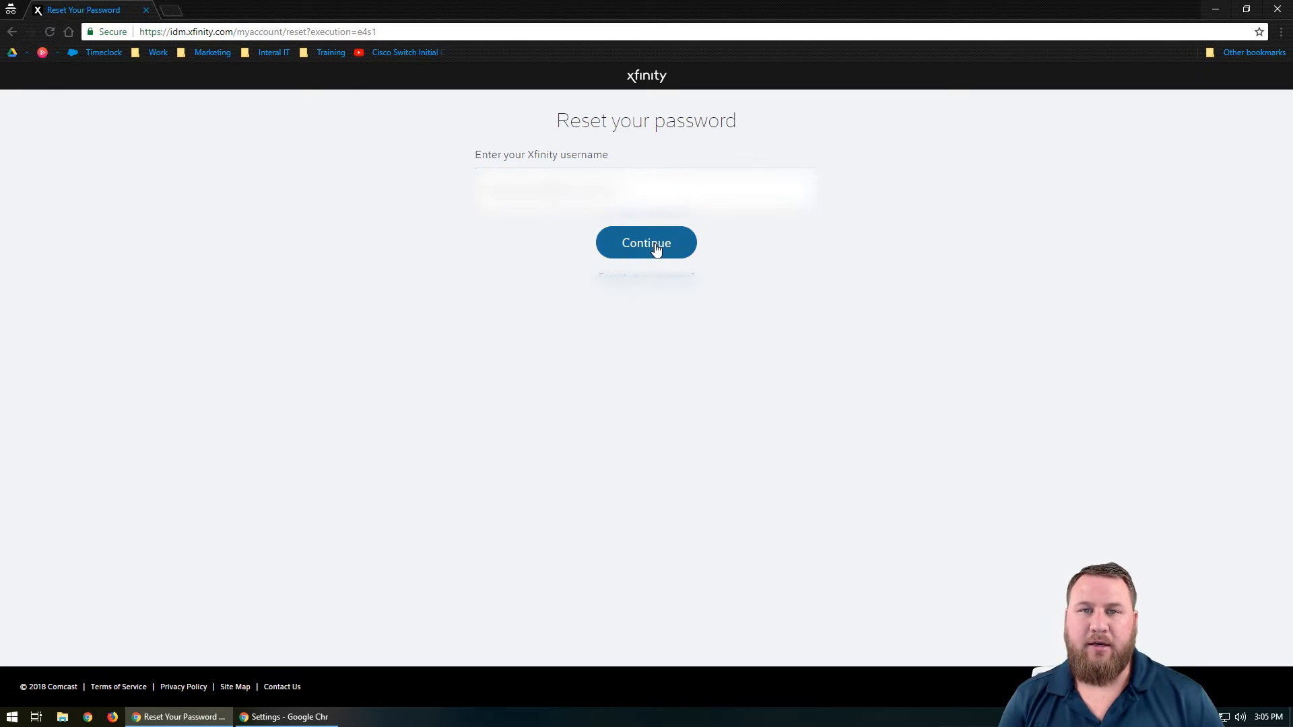
Continue past the username and answer the security check with WTER
click(645, 242)
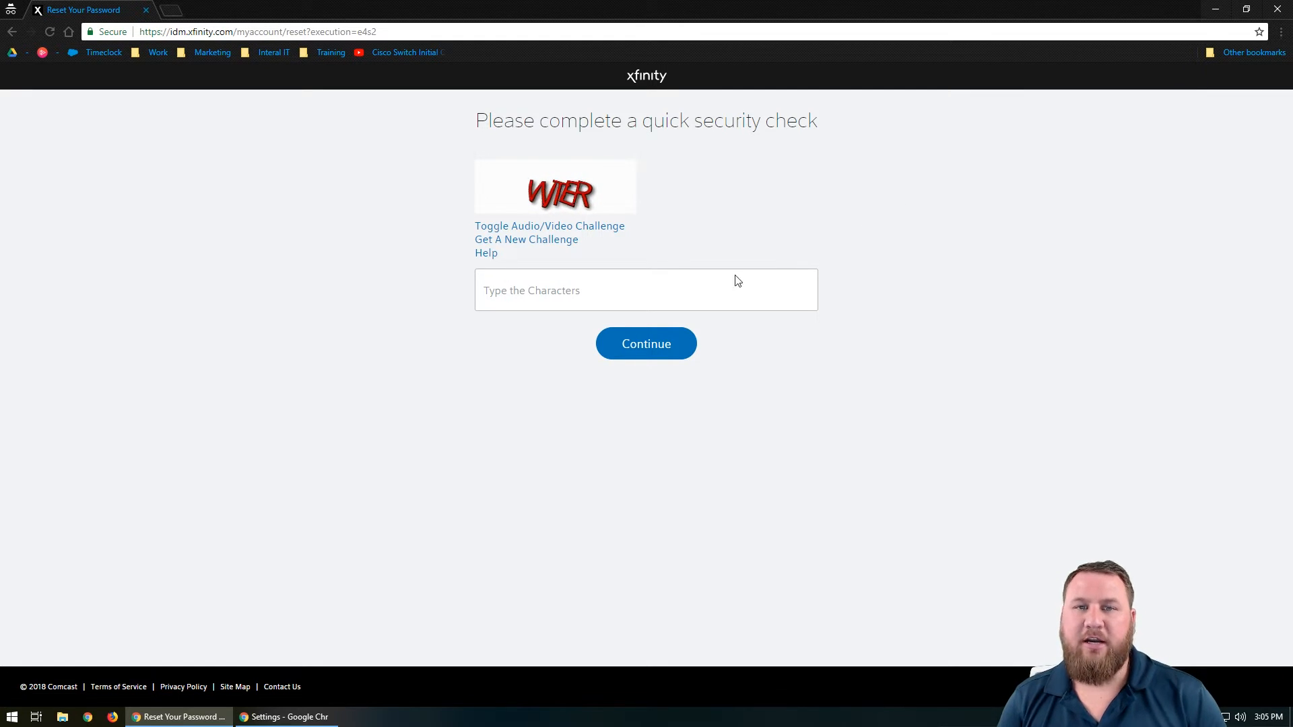
text(W)
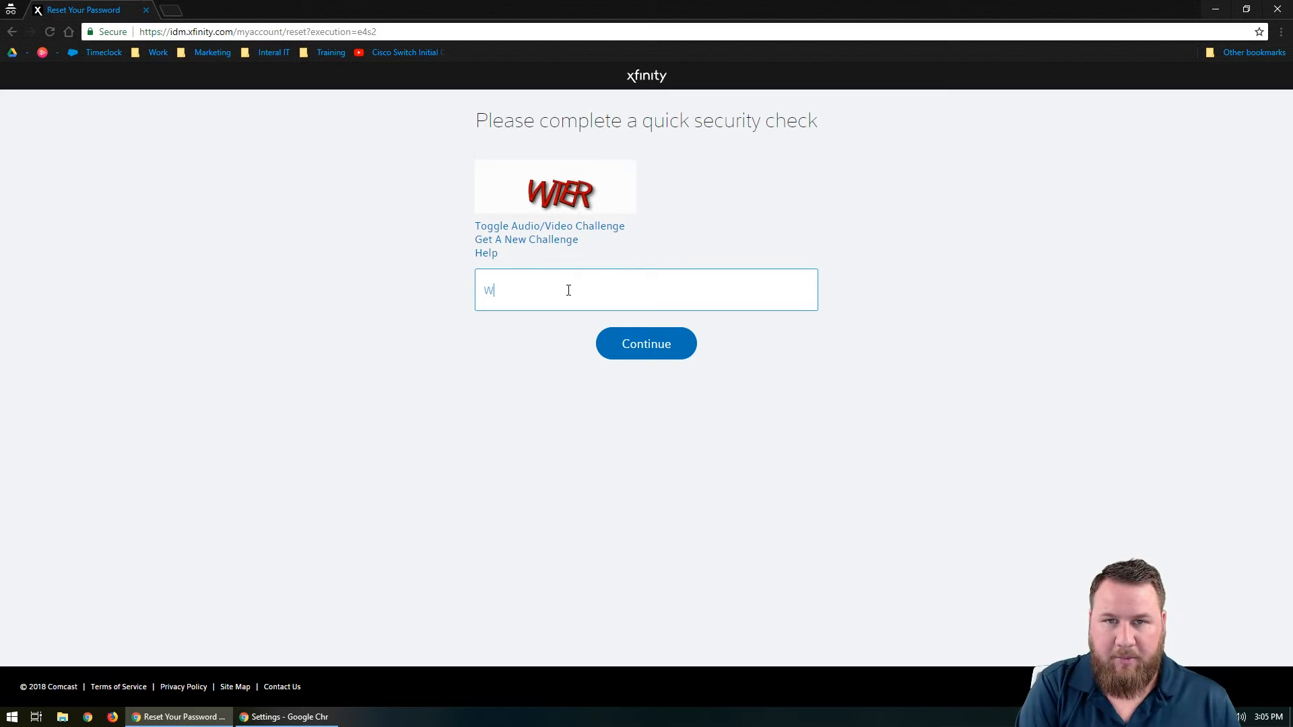
text(TER)
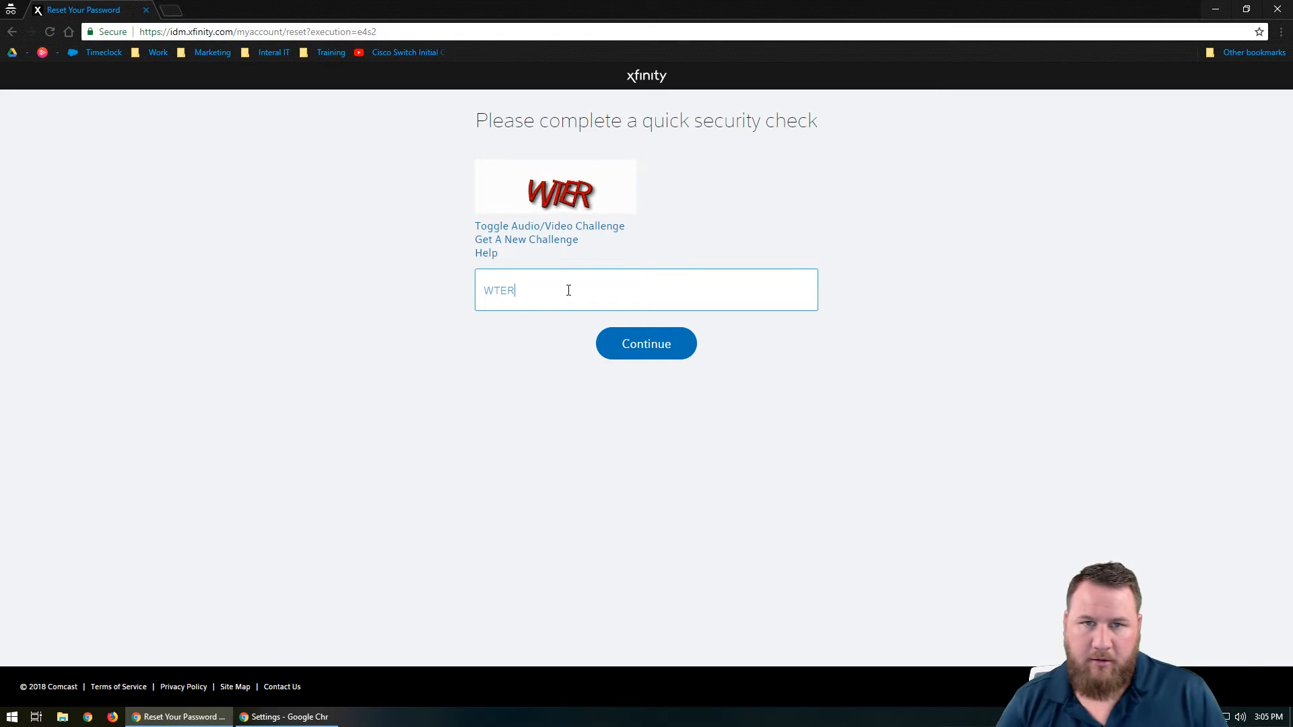
Submit the security check and choose the text-message reset method
click(645, 343)
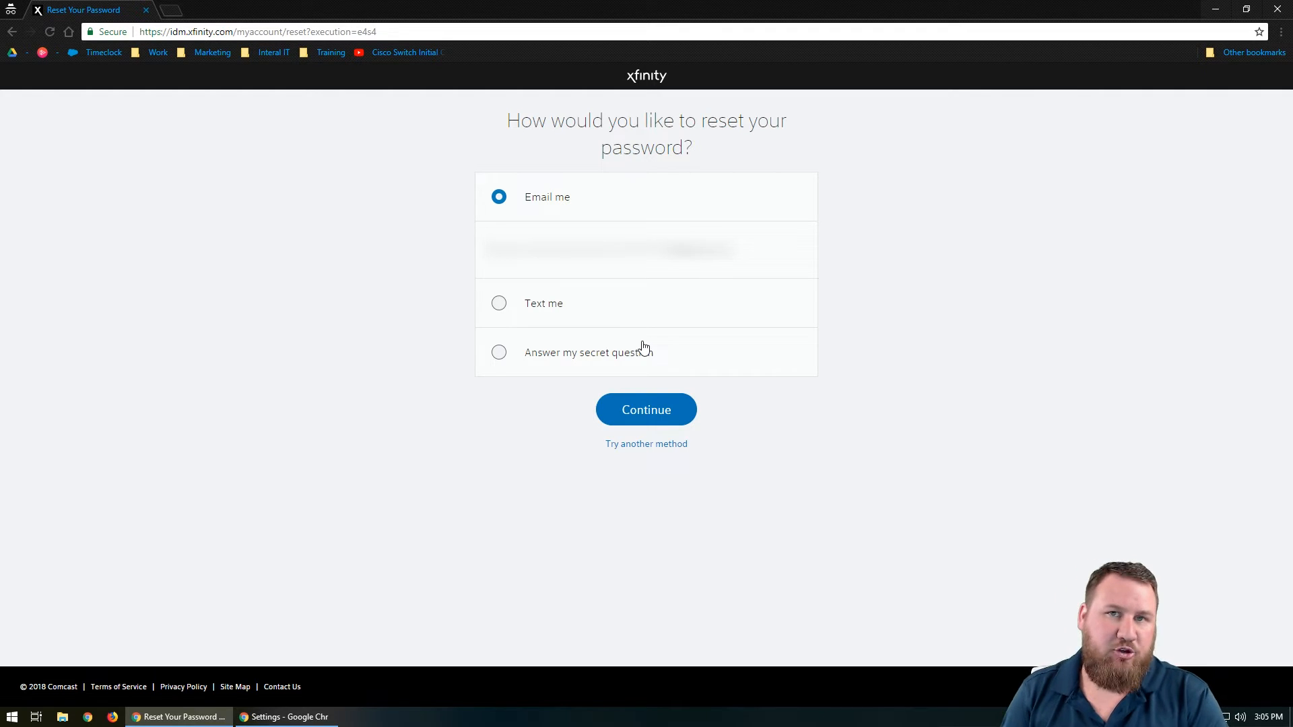
mouse_move(498, 306)
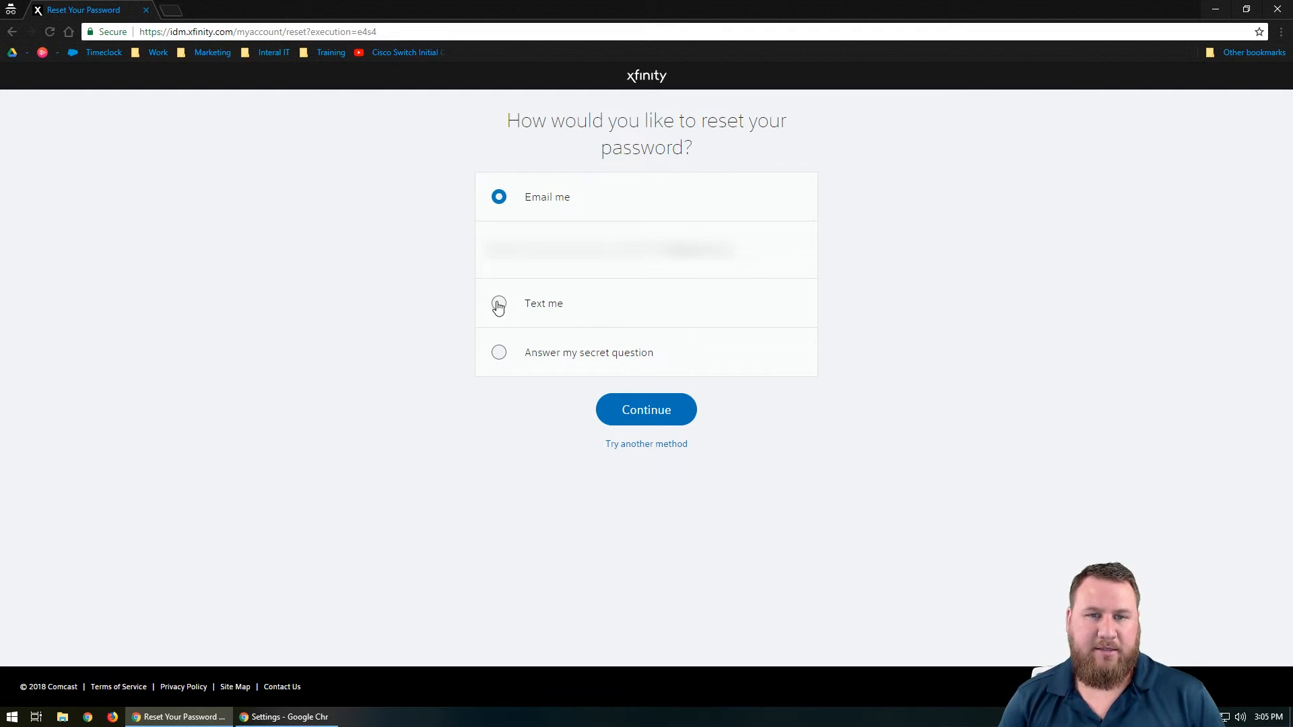
click(498, 303)
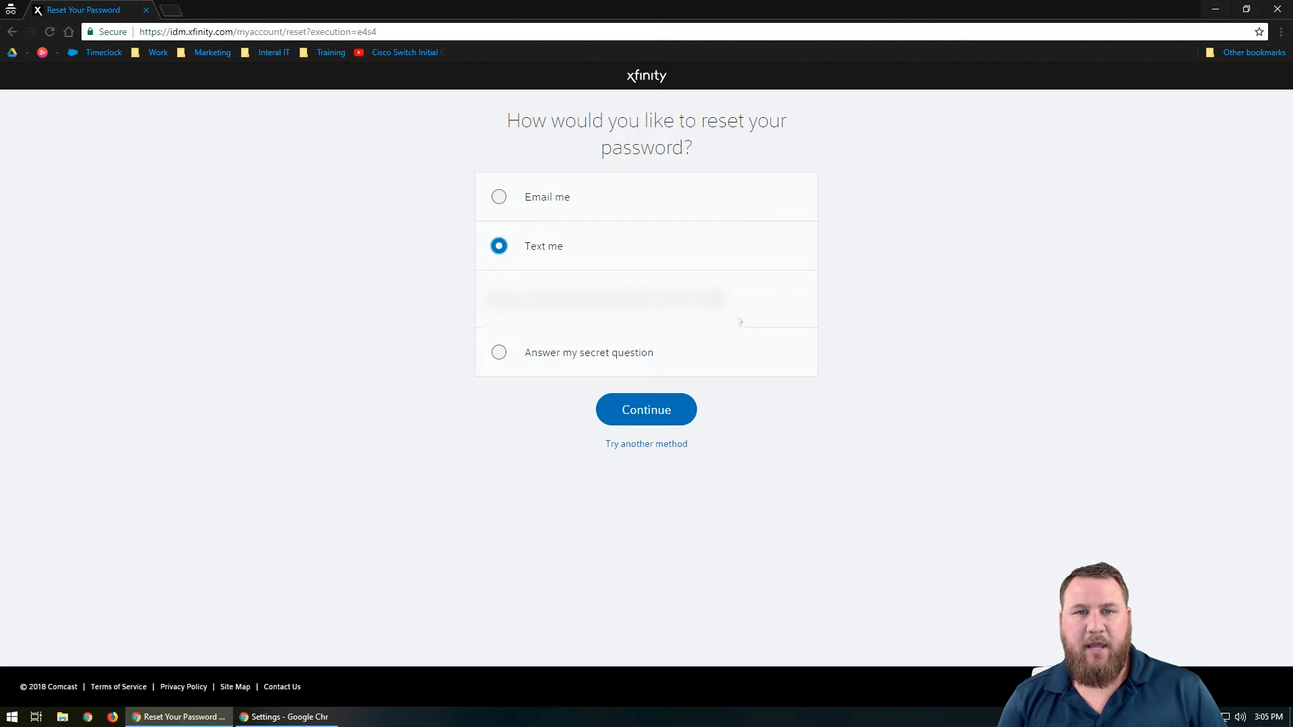
mouse_move(806, 346)
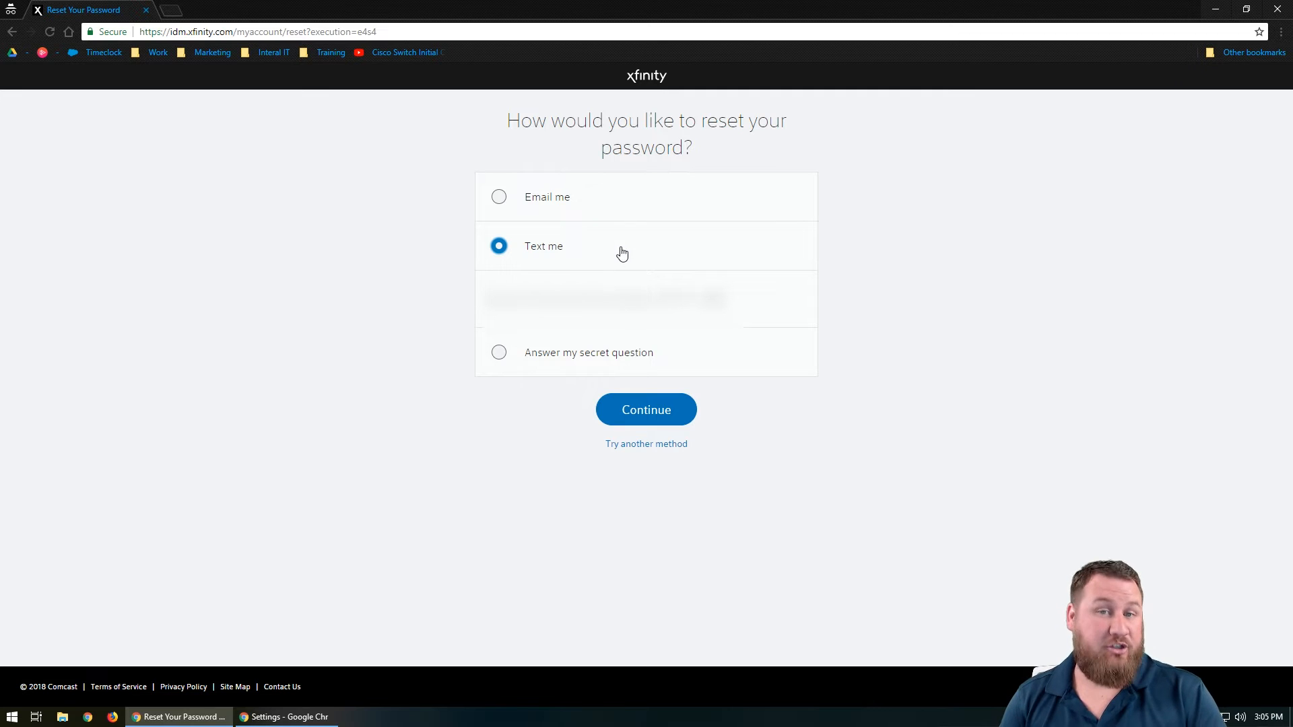
mouse_move(660, 438)
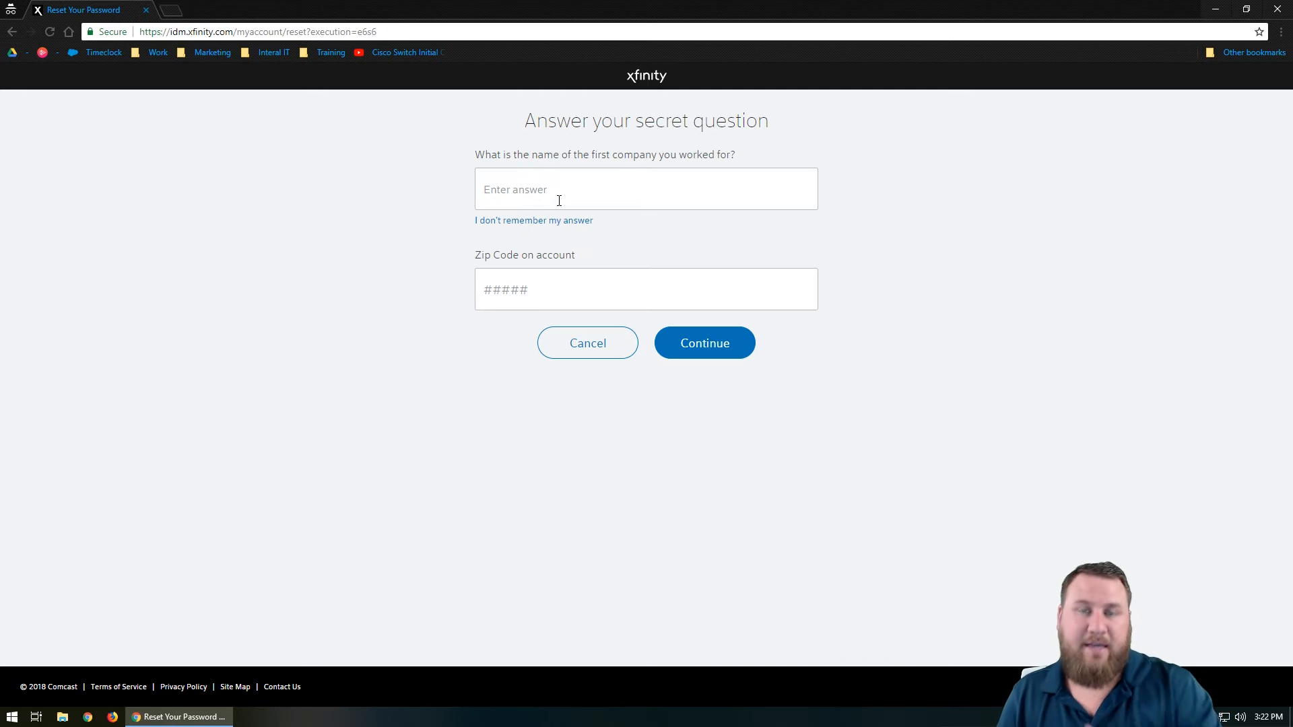
Enter the secret-question answer and the account zip code
click(645, 189)
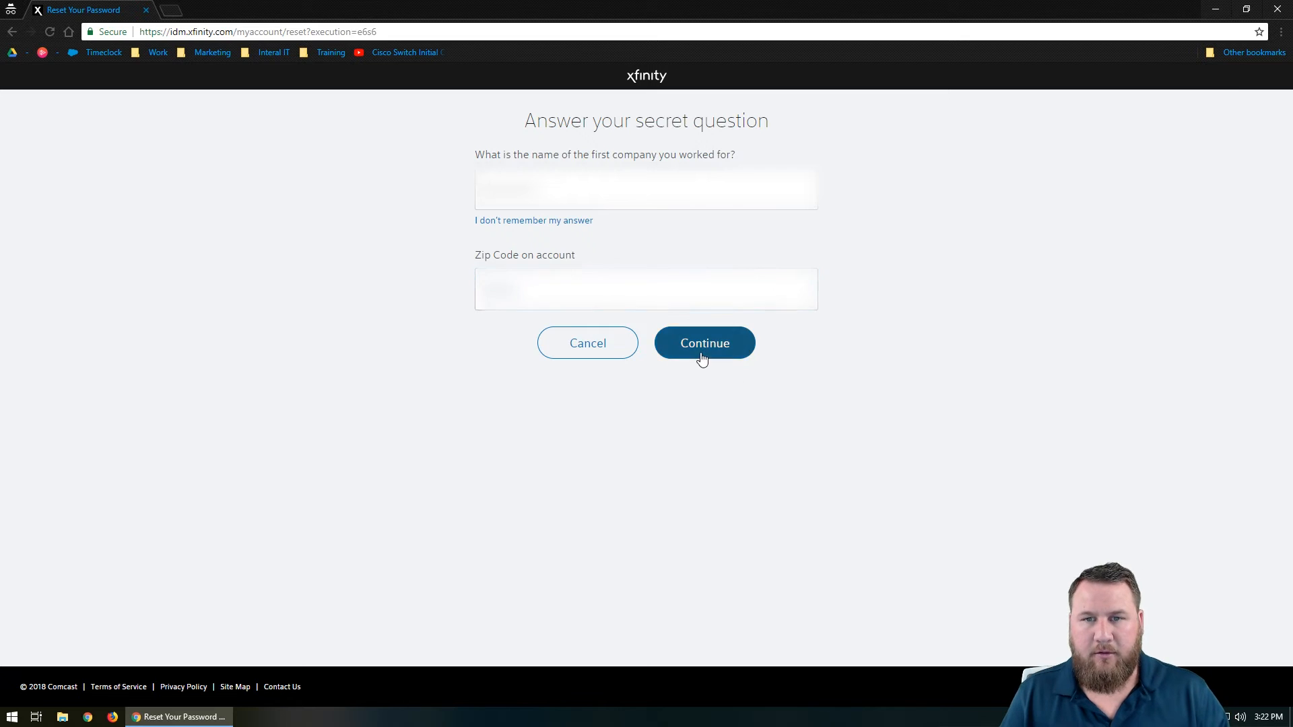
Submit the secret answer, then enter a strong new password in both fields
click(703, 344)
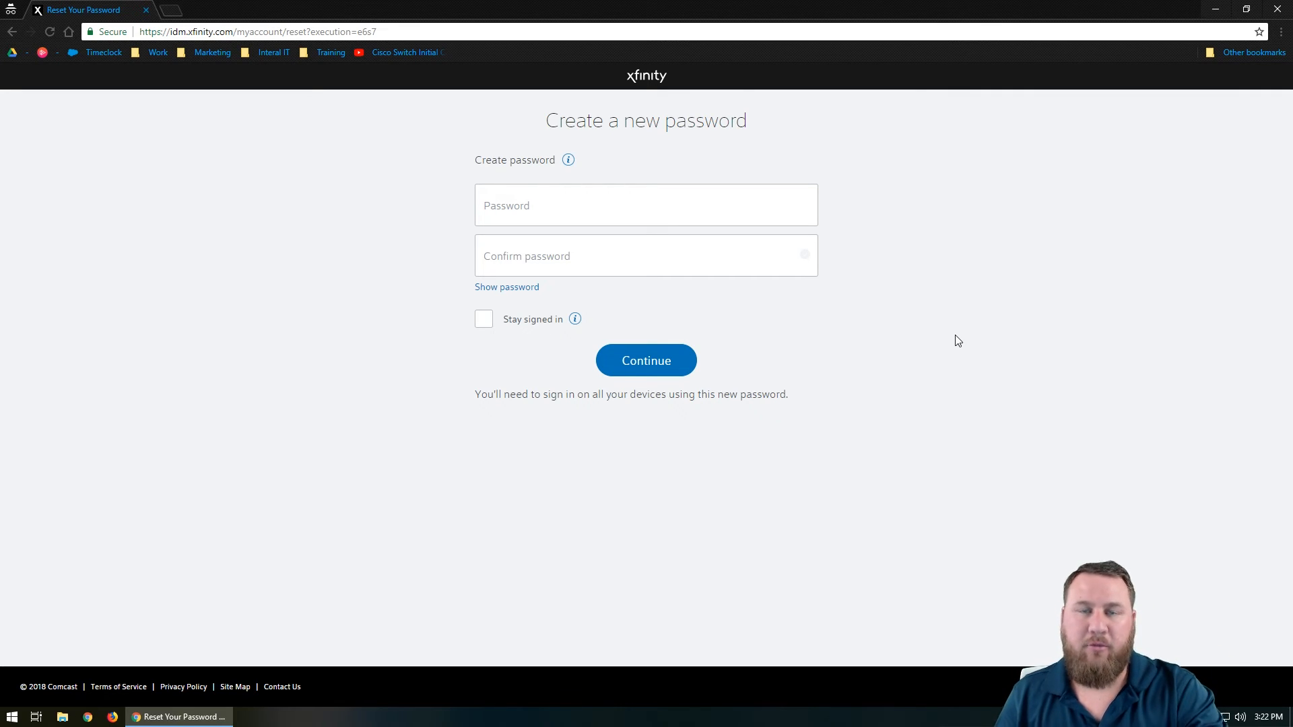
click(645, 205)
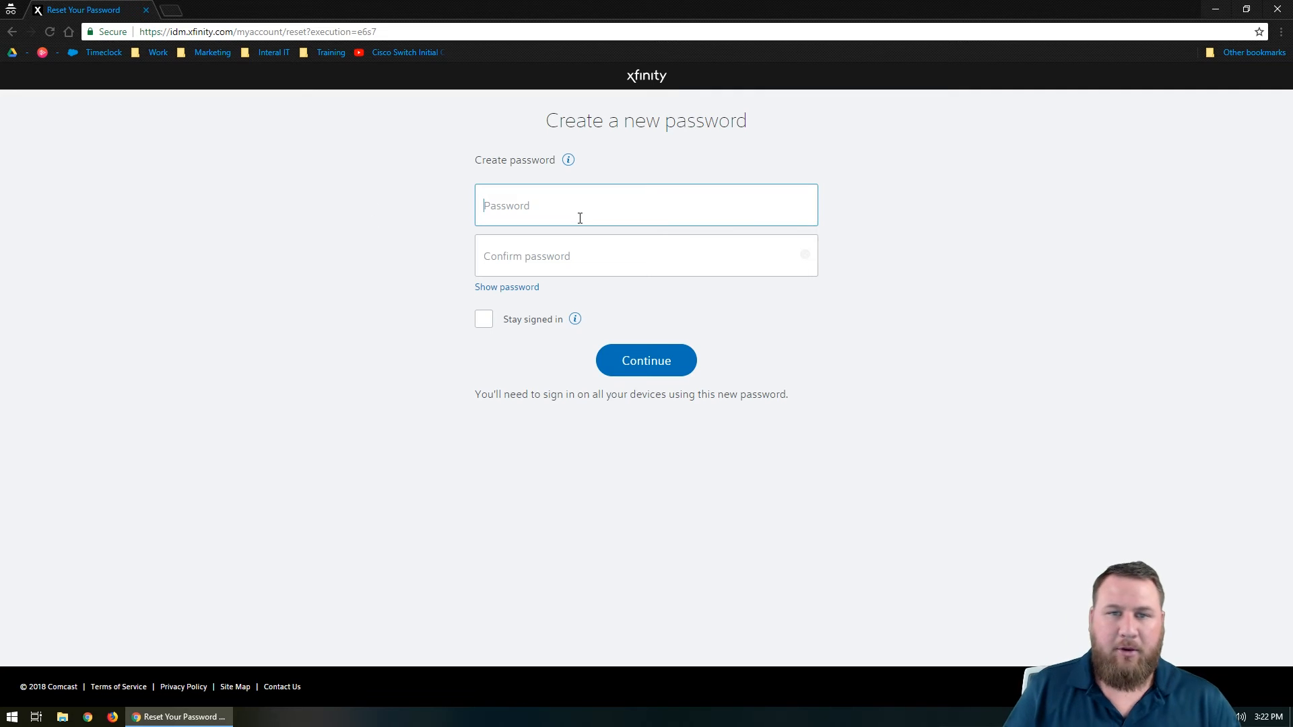
text(•••)
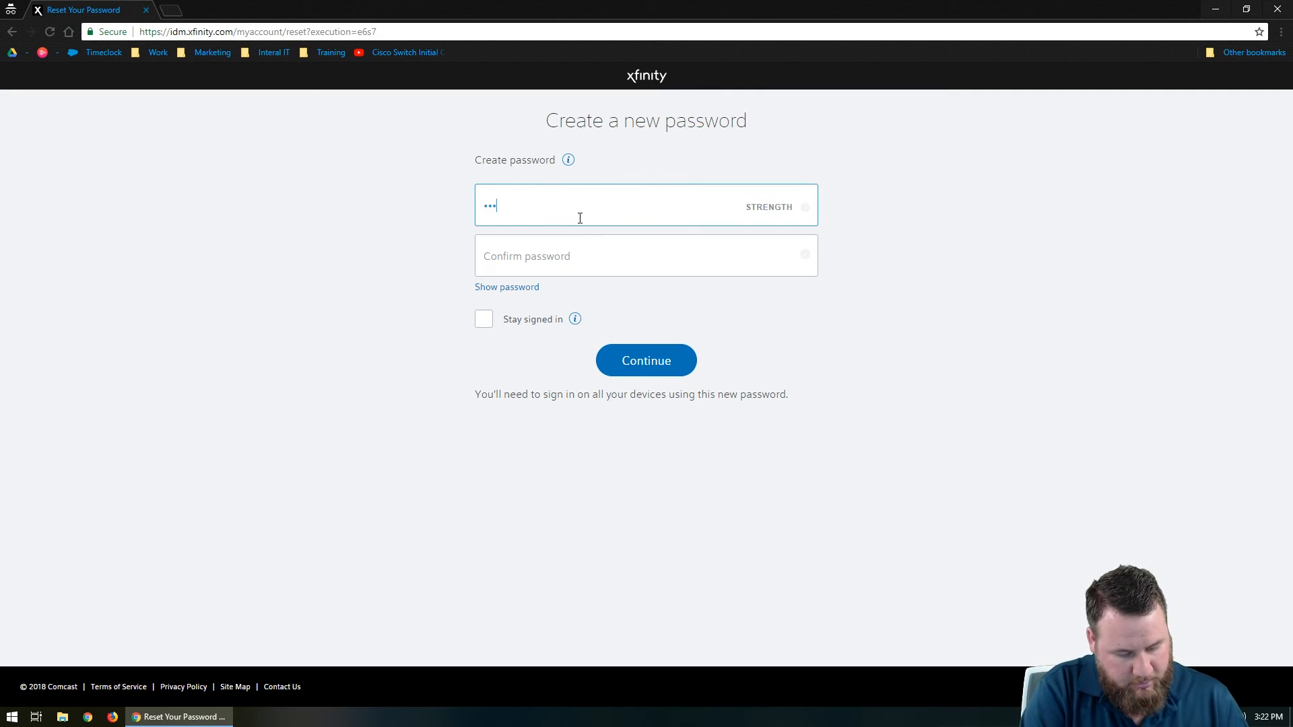
text(*)
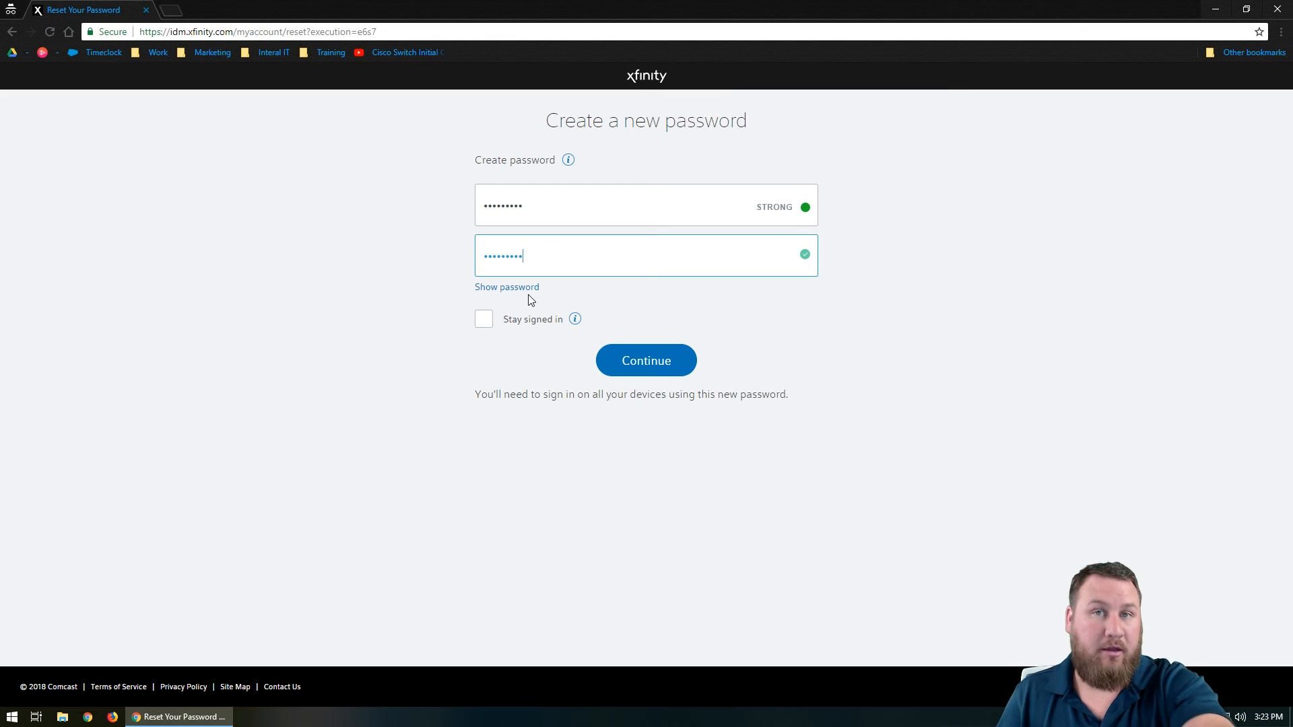
mouse_move(593, 284)
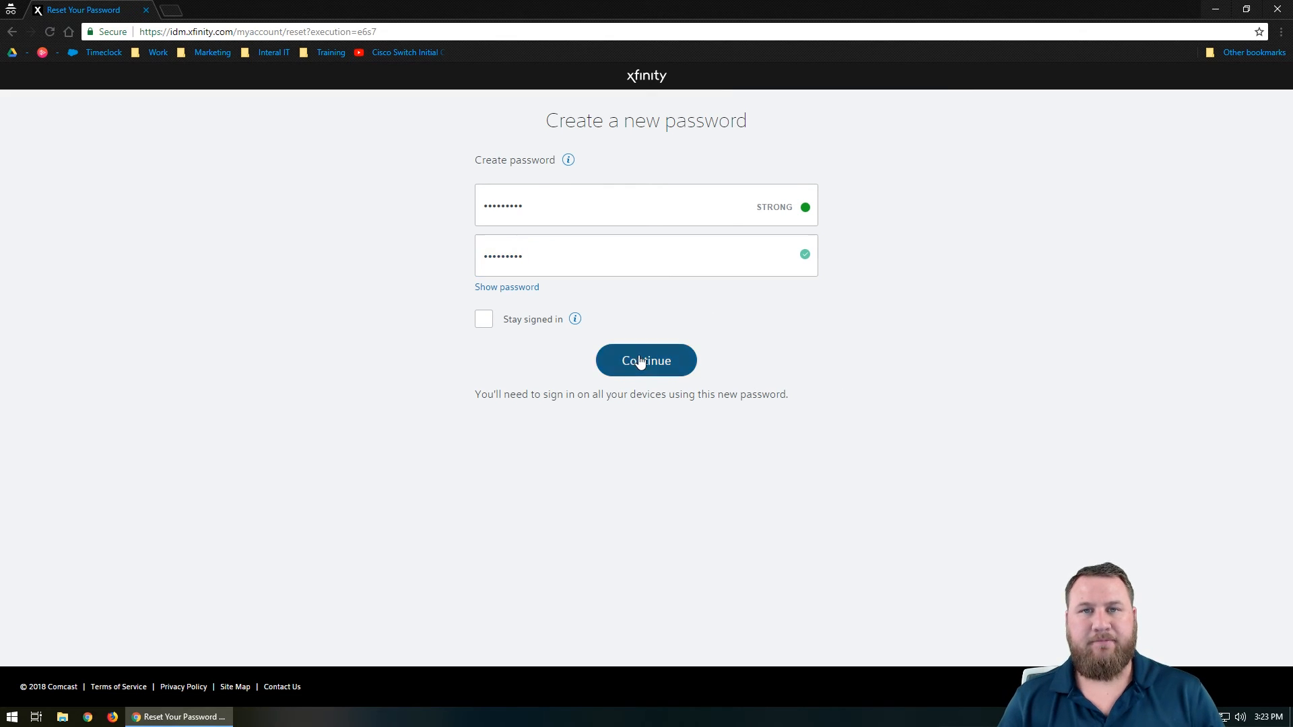
Save the new password and continue from the reset confirmation into My Account
click(645, 361)
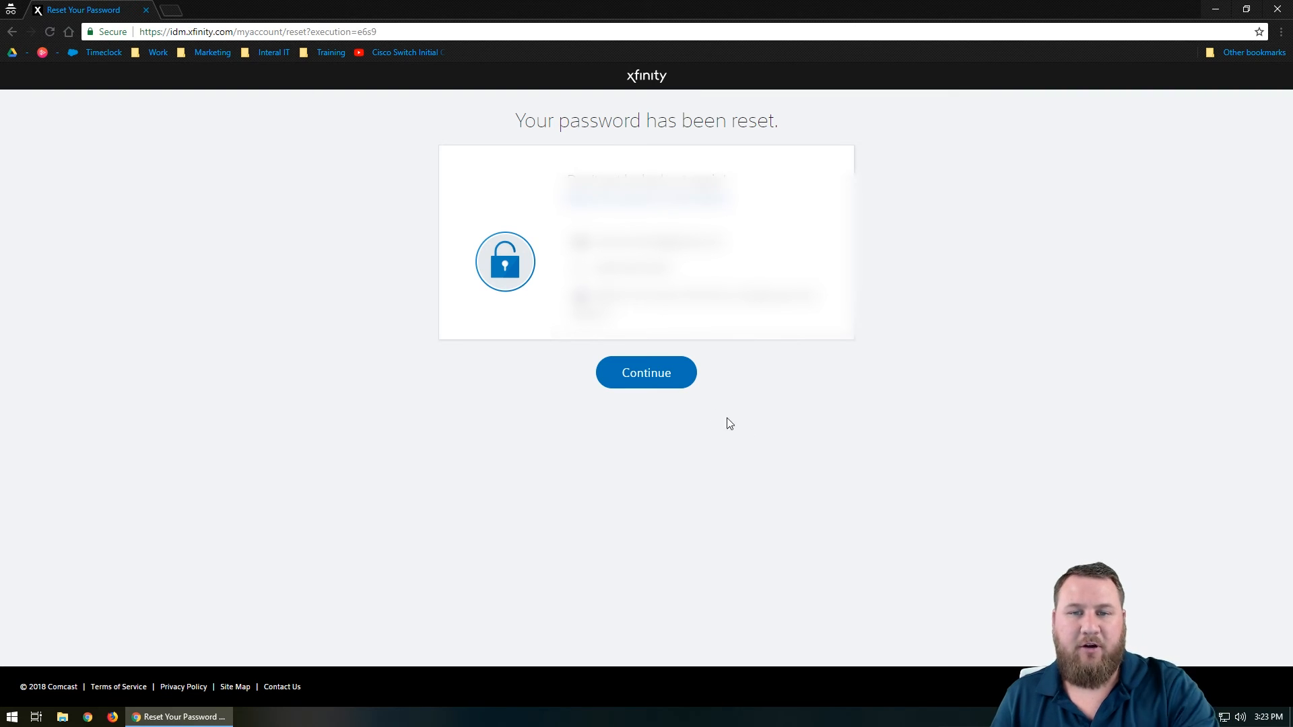
mouse_move(684, 410)
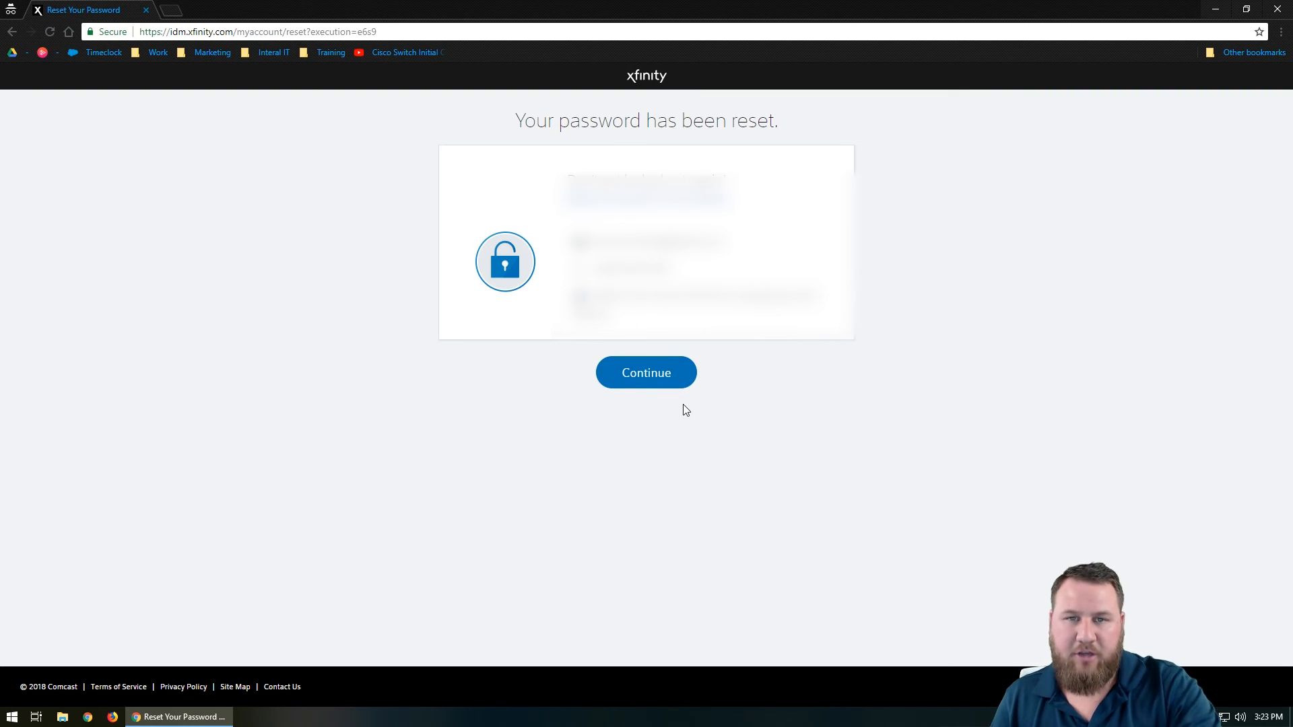
click(645, 371)
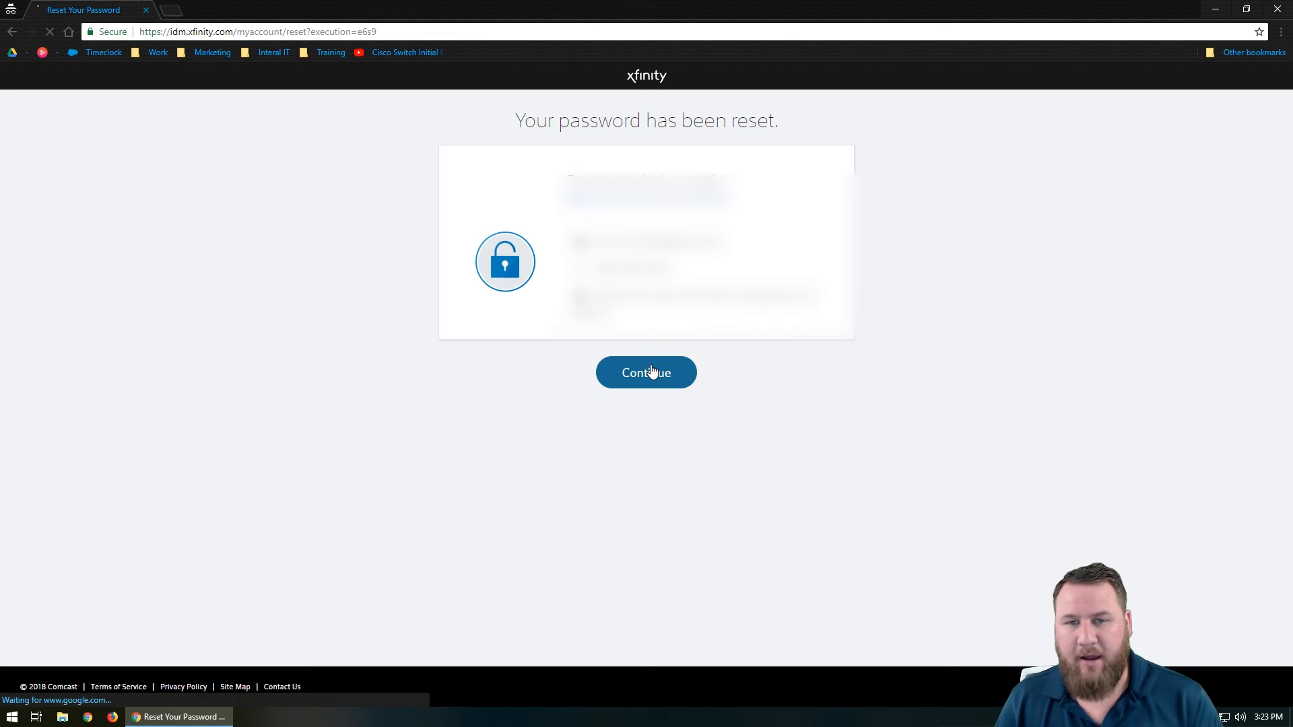
click(645, 372)
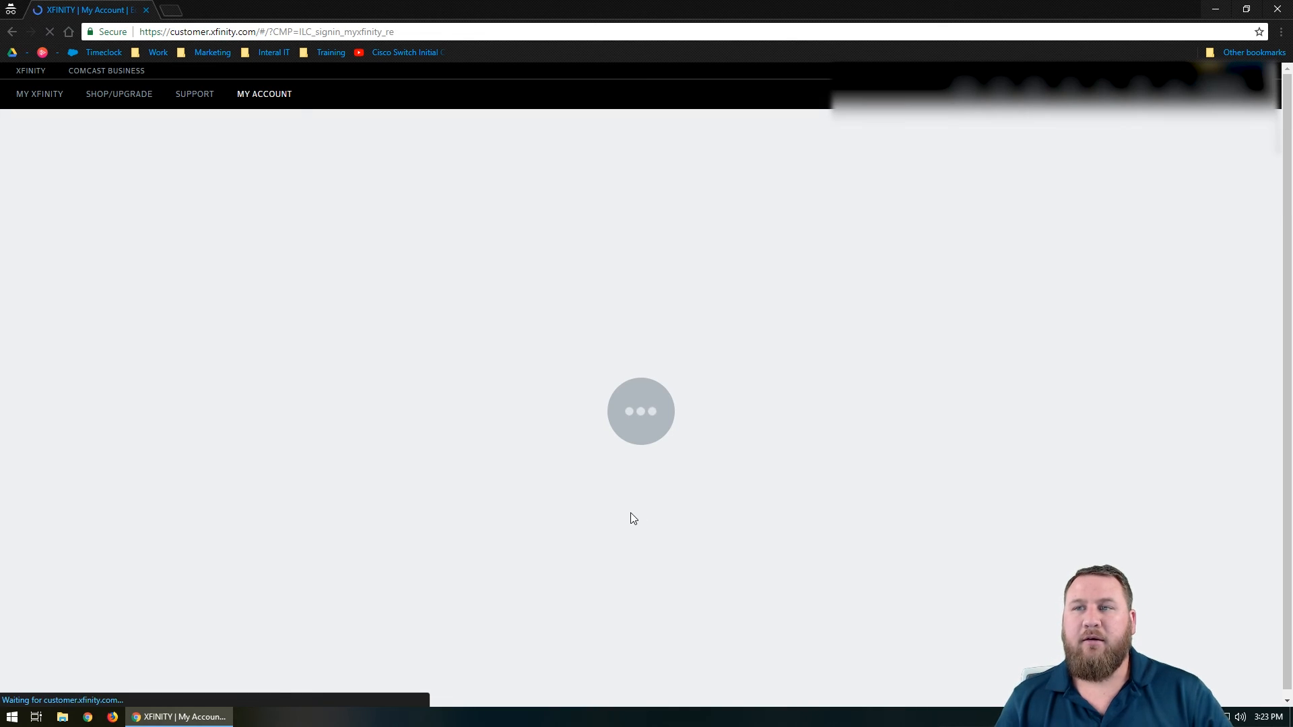